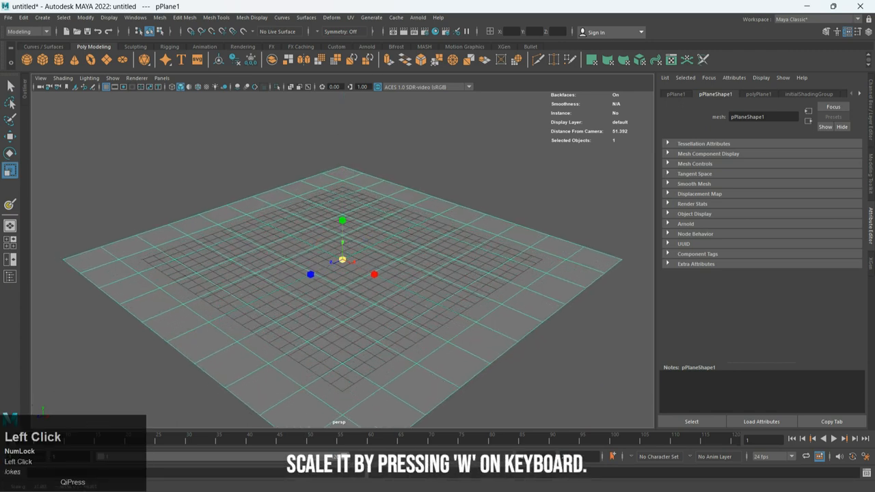
- Enter 50 as the plane's Scale X, Y and Z values in the Channel Box
key(w)
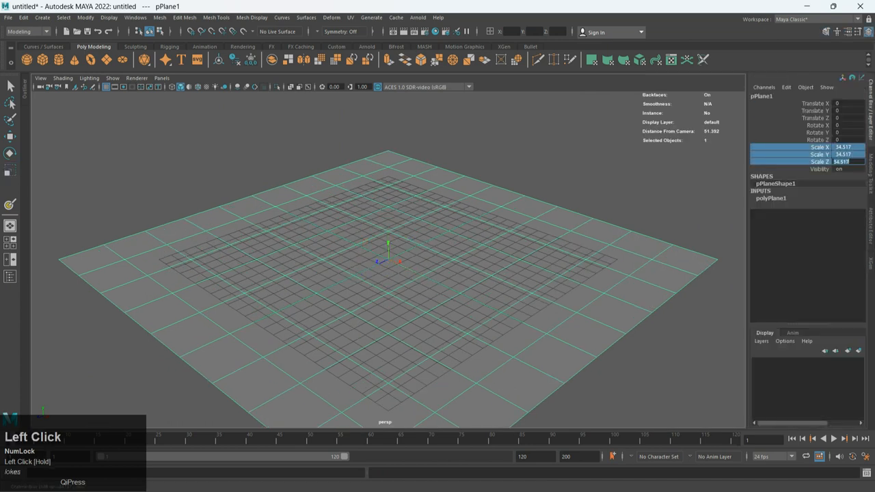
text(50)
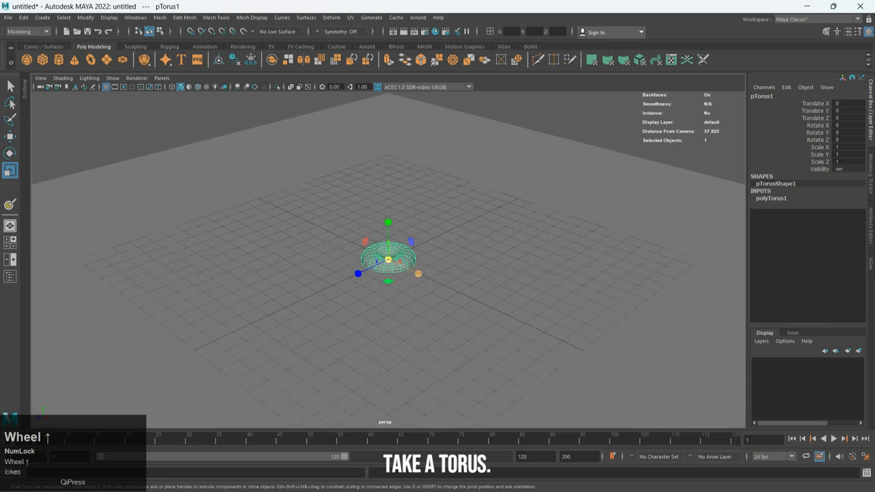
- Raise the new torus to Translate Y 0.5 and drag its pivot down to its base
key(space)
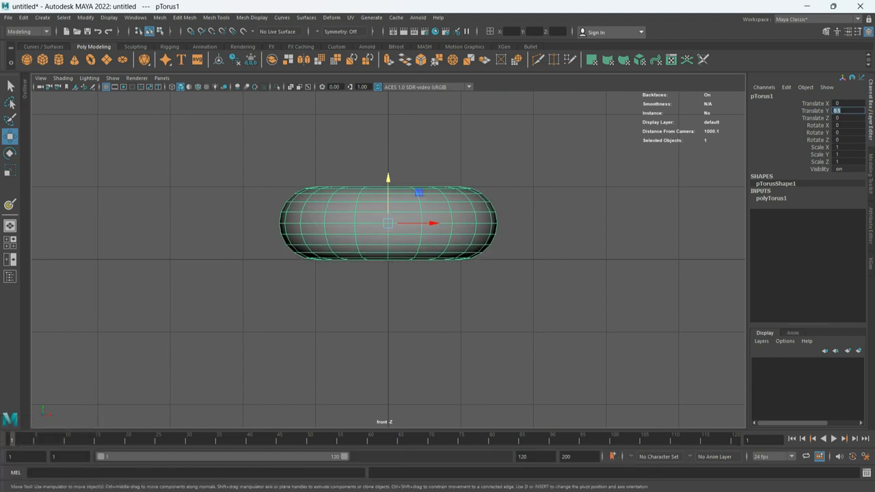
click(847, 110)
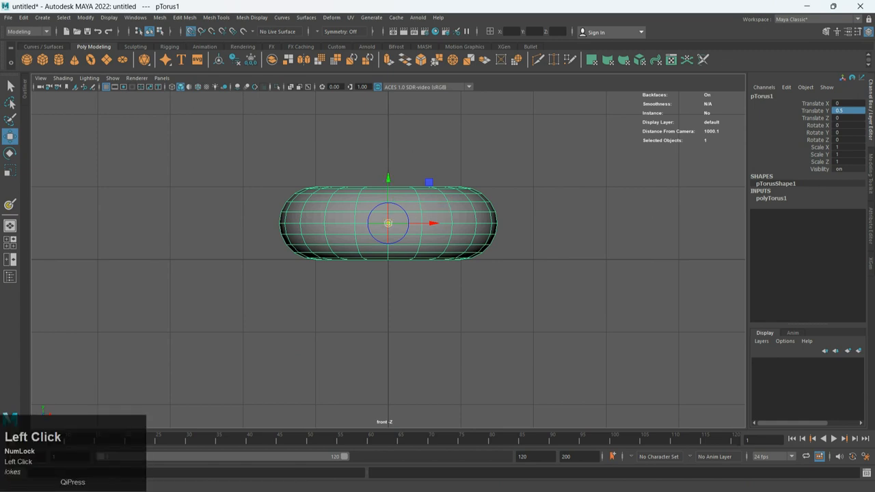
drag(388, 223, 387, 259)
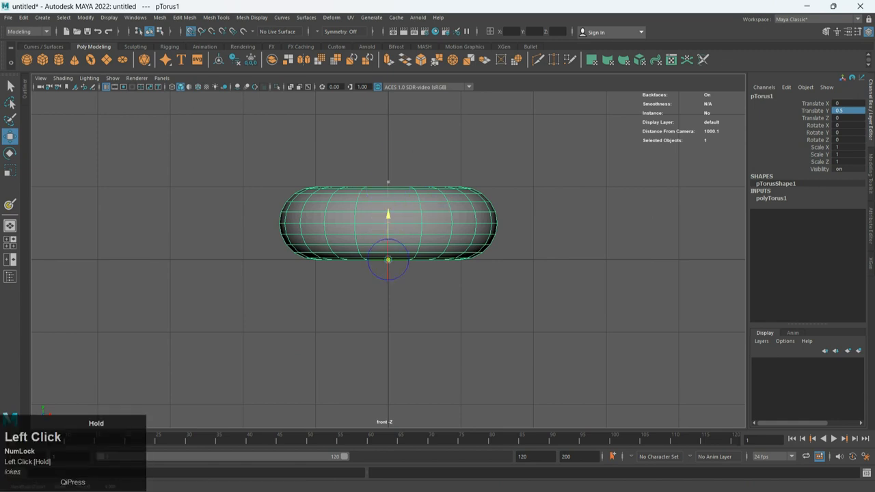
- Scale the torus uniformly to 2 and return to the perspective view
key(insert)
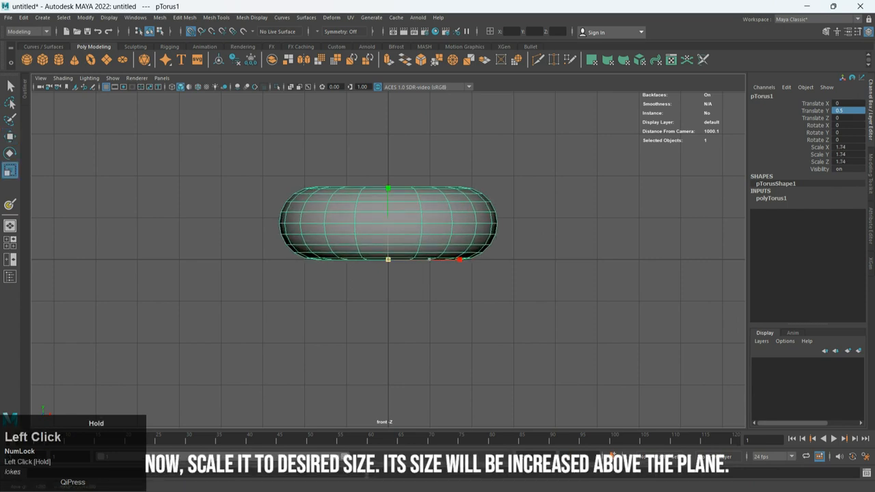
drag(460, 259, 474, 259)
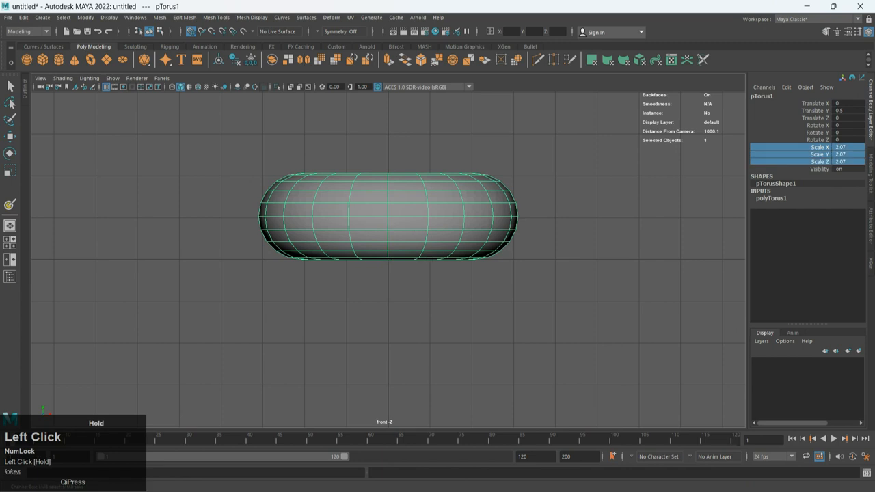
scroll(down, 3)
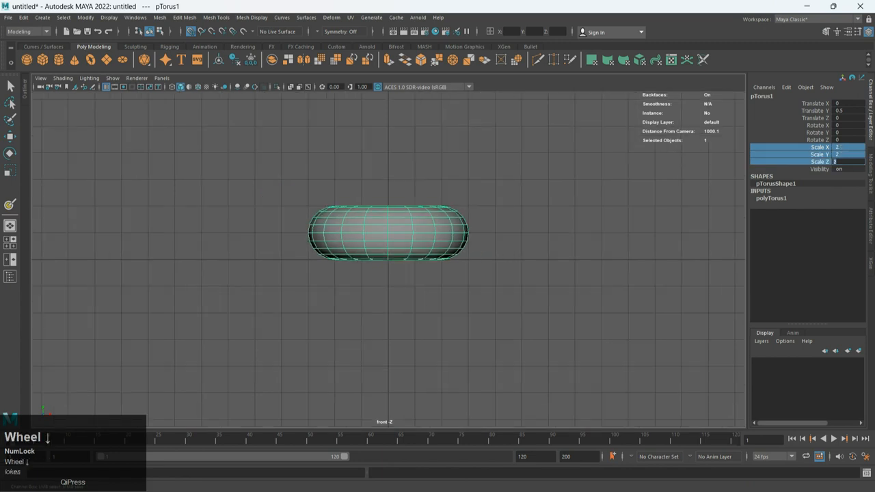
key(space)
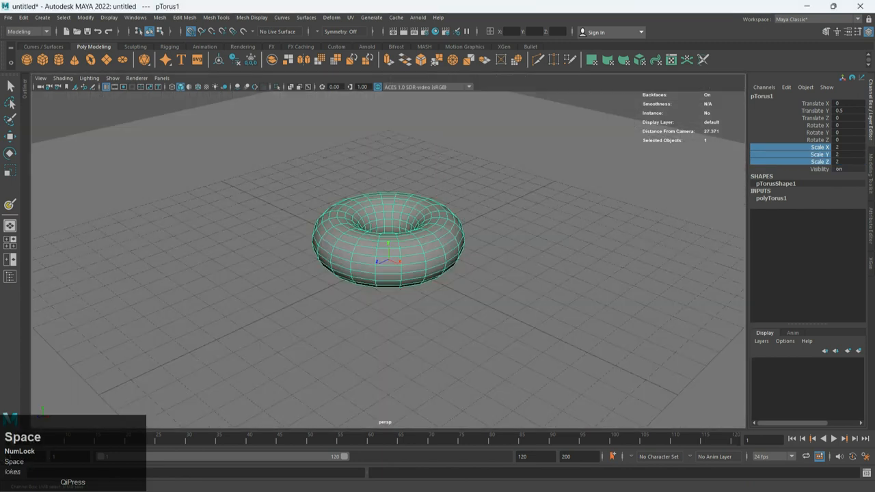
scroll(down, 3)
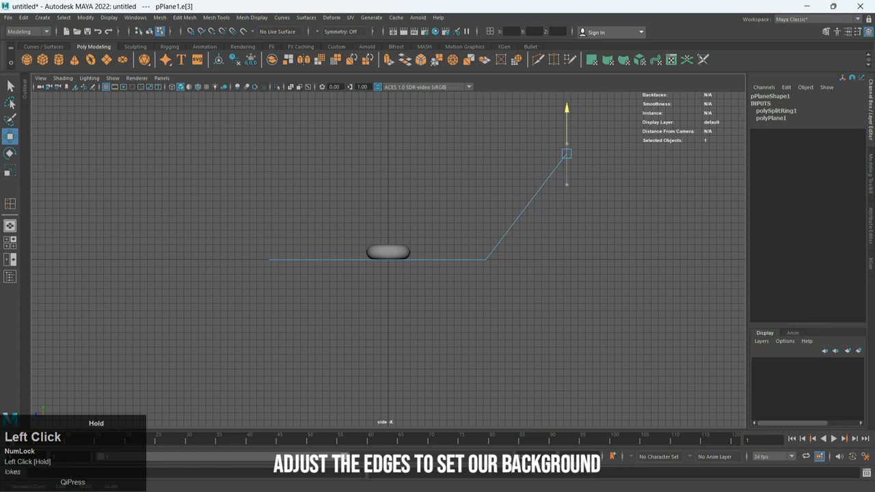
- Drag the plane's far edge upward into a wall, then return to perspective view
drag(567, 154, 573, 143)
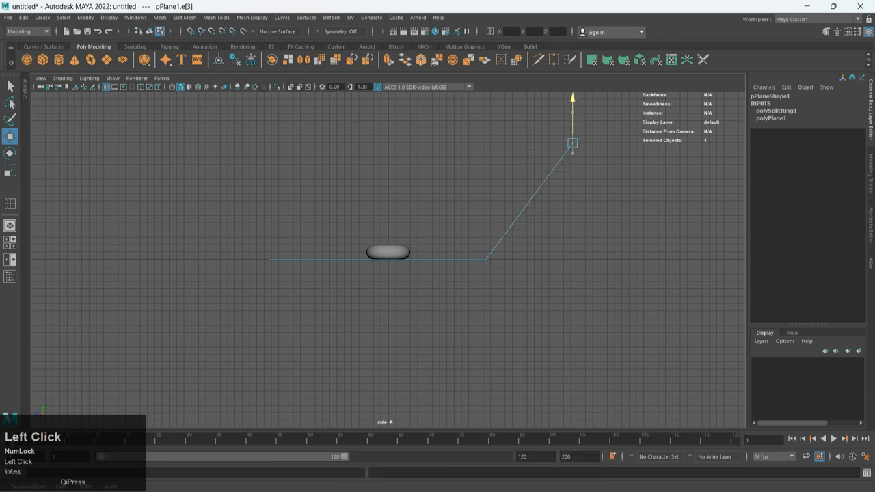
key(space)
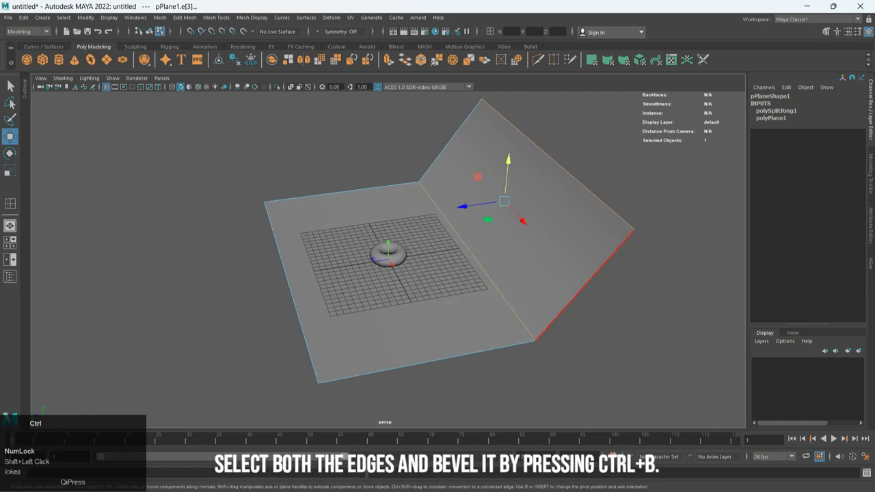
- Bevel both fold edges with 4 segments and shift the backdrop's top edge
key(ctrl+b)
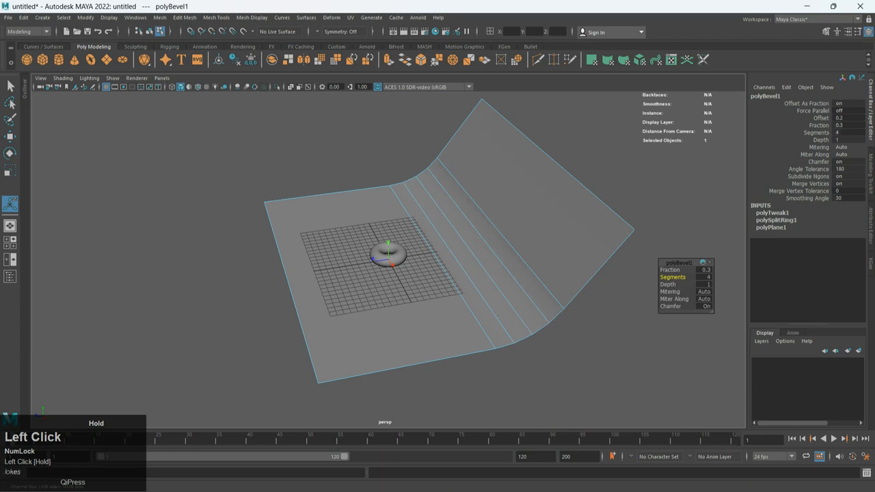
click(704, 277)
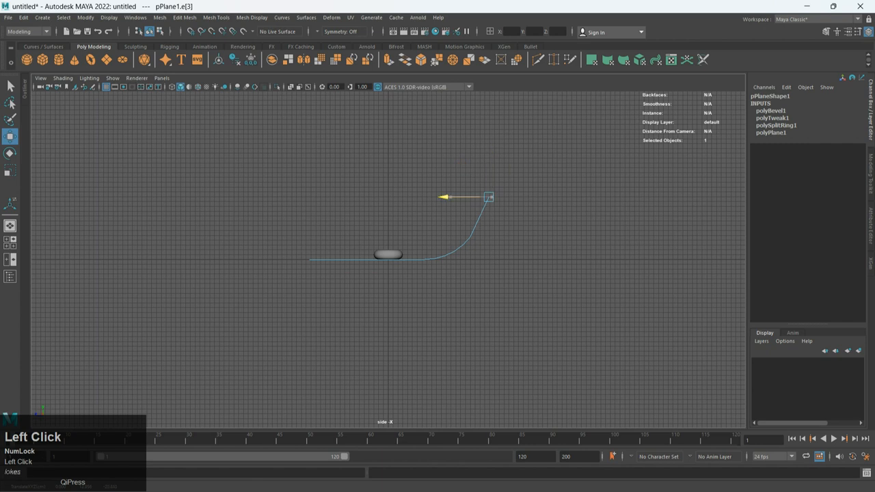
drag(487, 197, 490, 190)
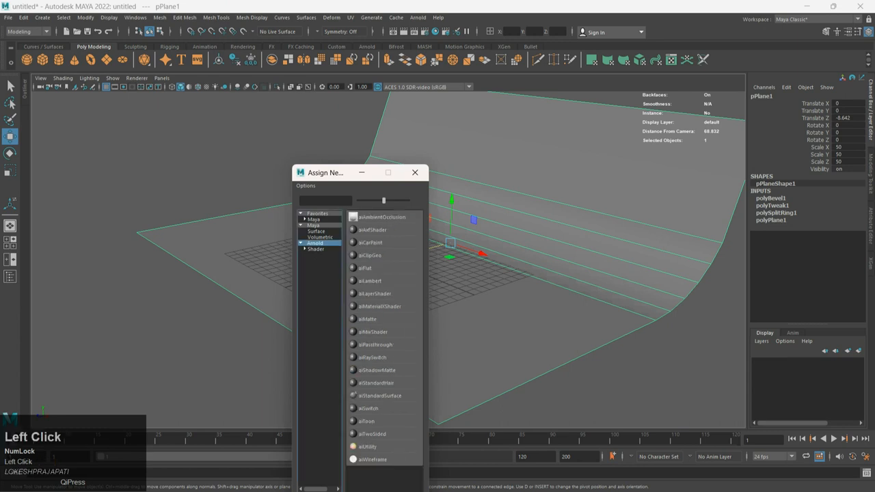
- Assign the backdrop a black aiStandardSurface material named 'plane'
click(380, 395)
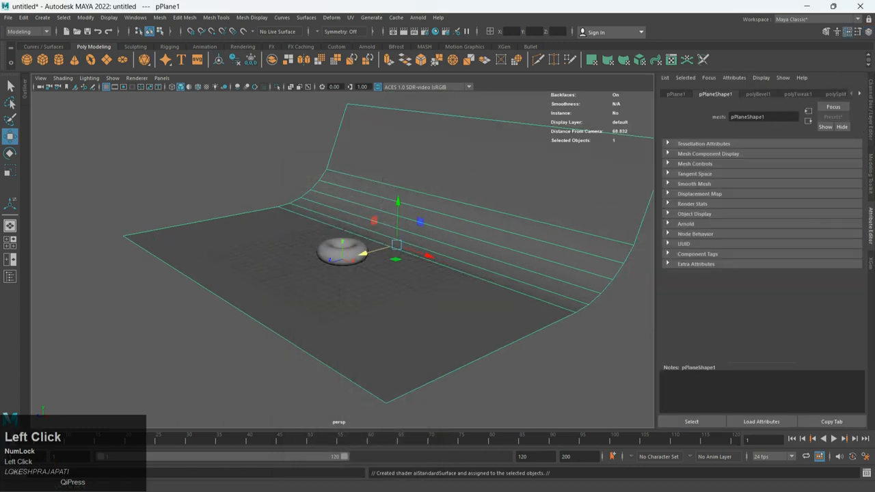
click(860, 94)
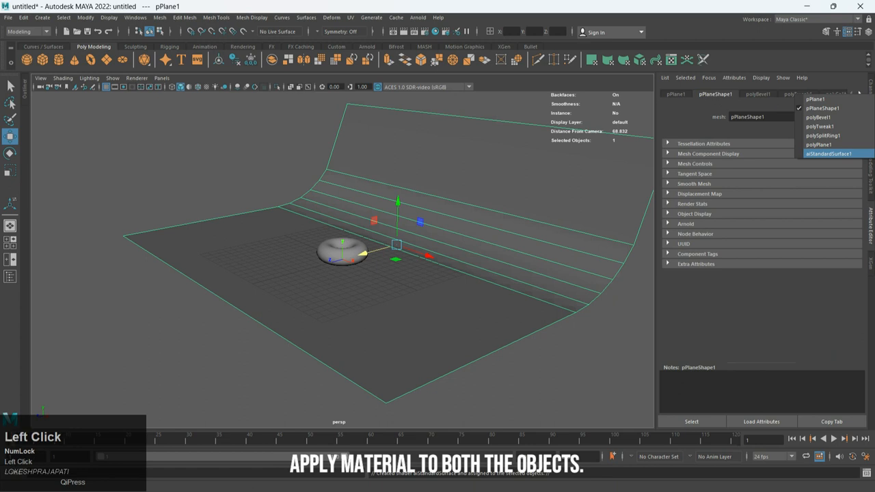
click(829, 153)
text(plane)
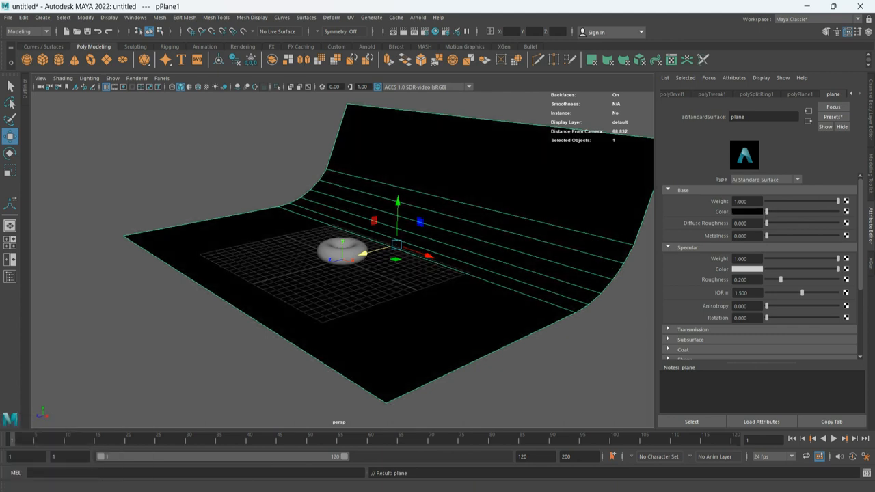
click(745, 280)
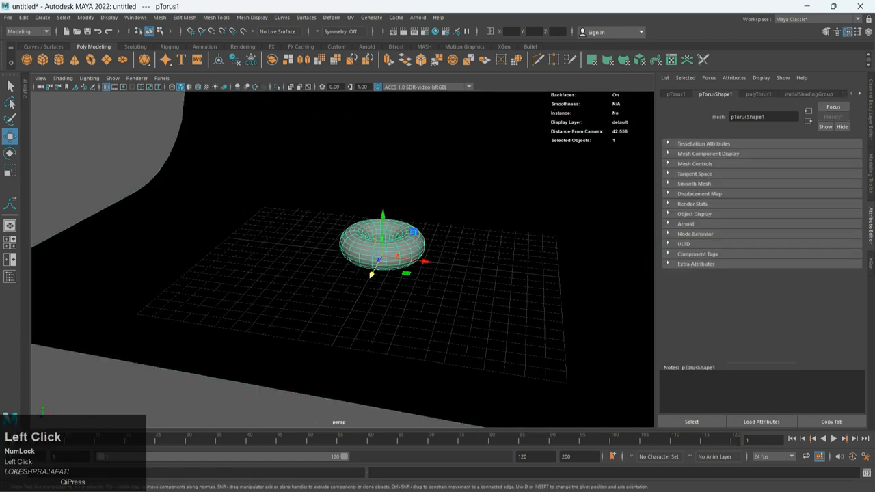
- Assign the torus a new red aiStandardSurface material and rename it 'torus'
right_click(383, 246)
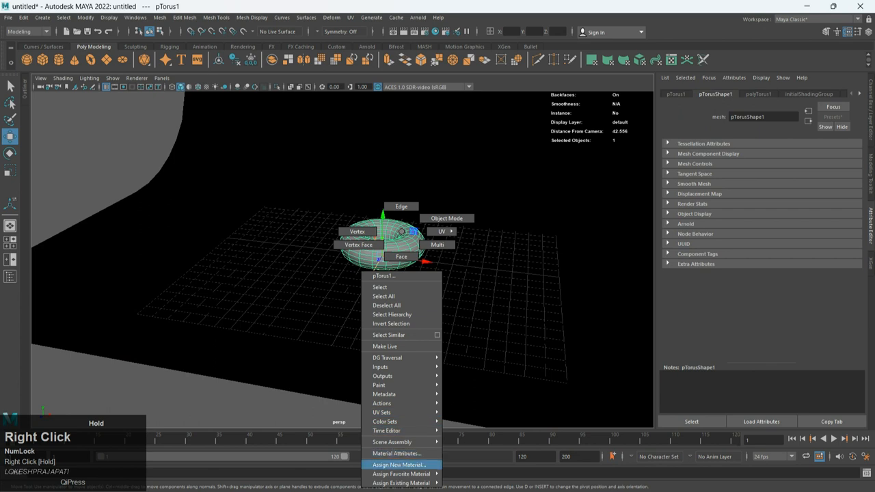
click(400, 465)
text(t)
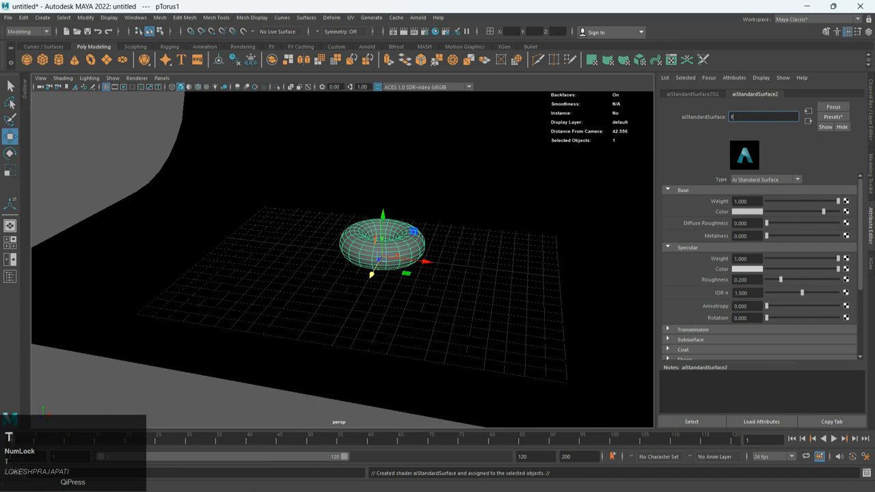
text(orus)
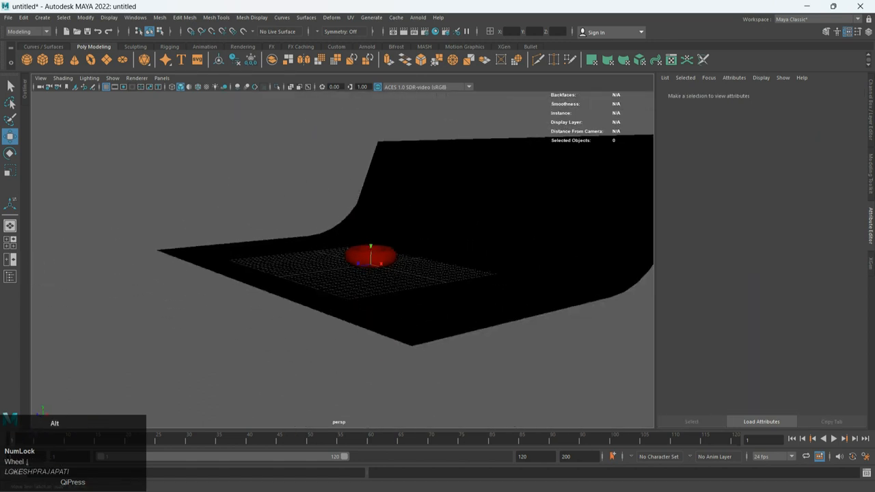
- Create camera1, frame the torus through it, and close Render Settings
click(41, 17)
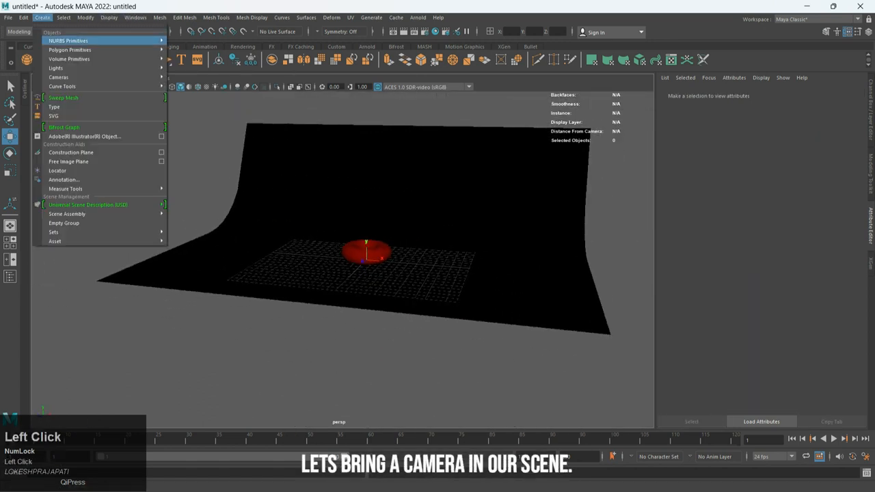
mouse_move(58, 77)
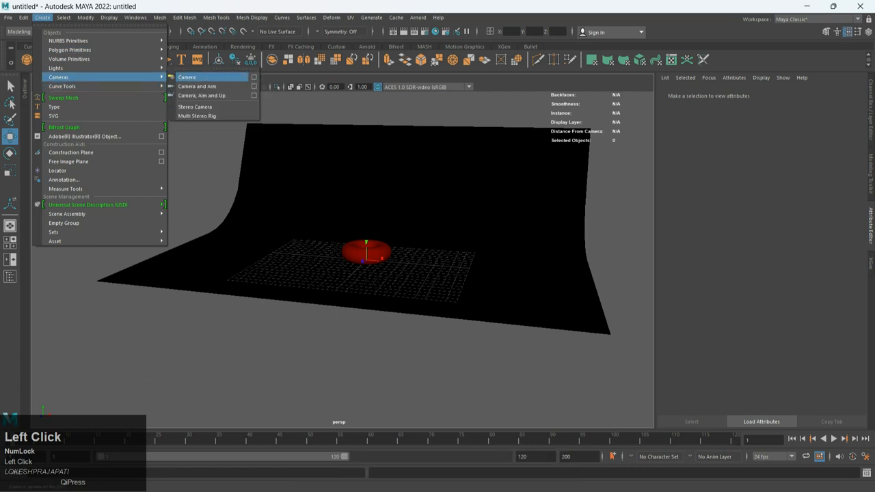
click(187, 77)
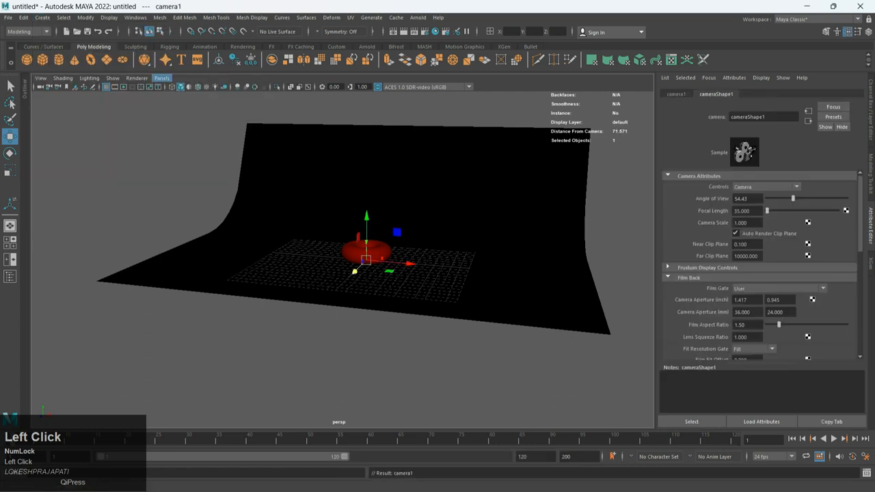
scroll(down, 3)
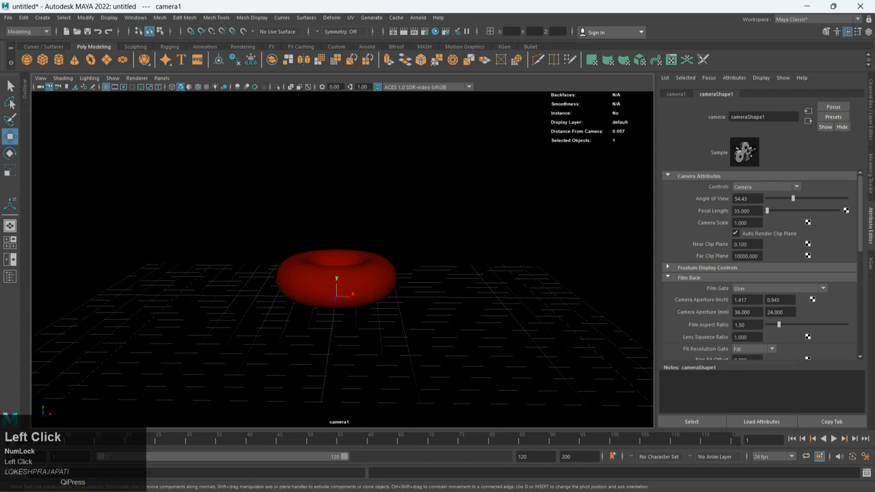
click(162, 78)
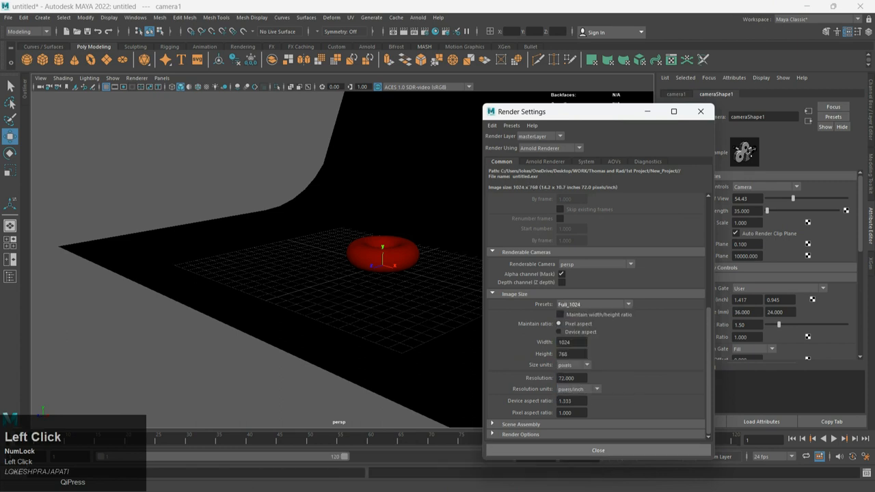
click(418, 17)
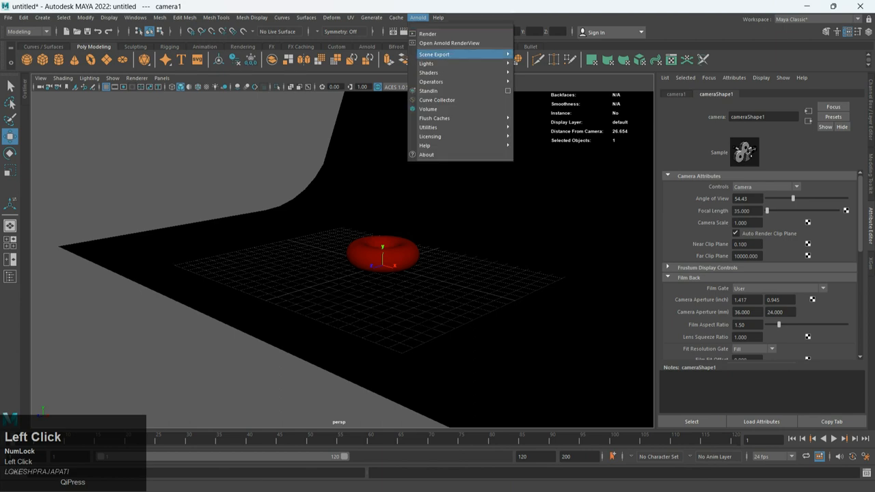
- Open Arnold RenderView beside the viewport and create a directional light
click(449, 43)
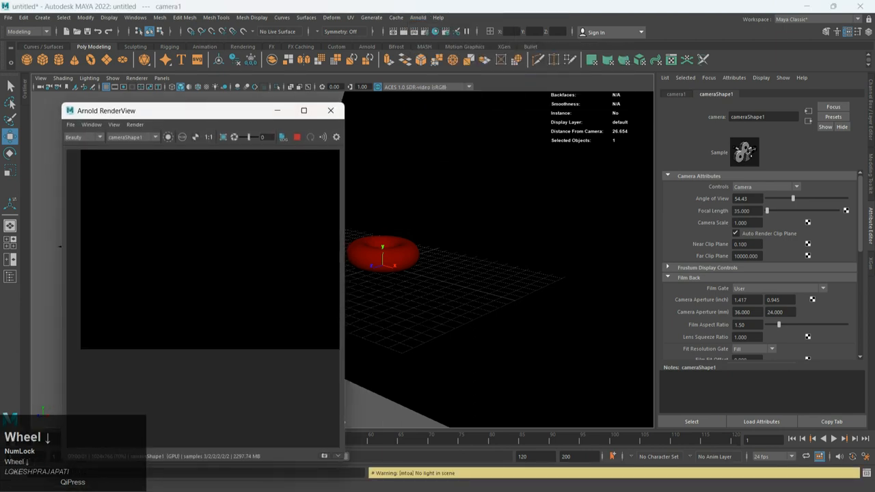
click(296, 137)
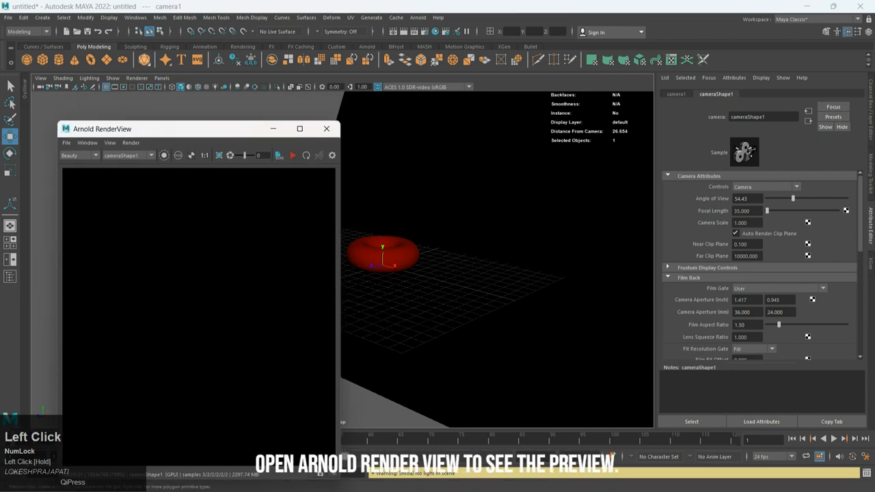
click(243, 46)
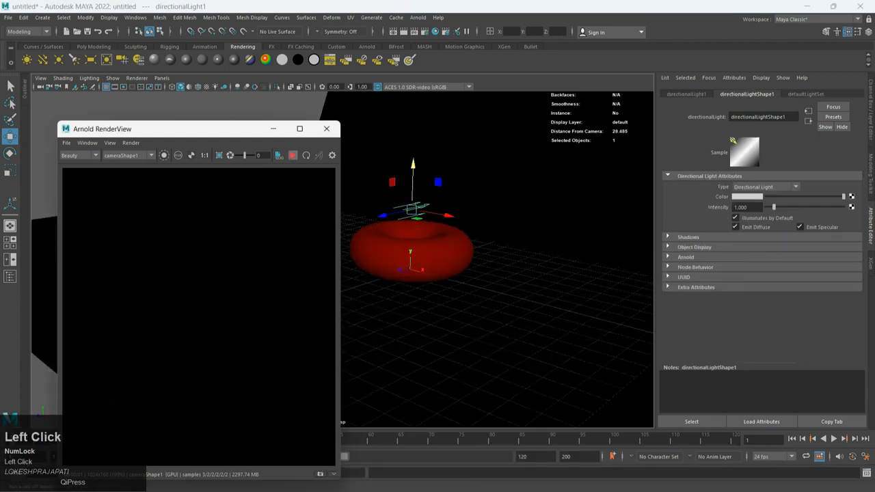
- Rotate the directional light toward the torus and set its intensity to 2
scroll(down, 3)
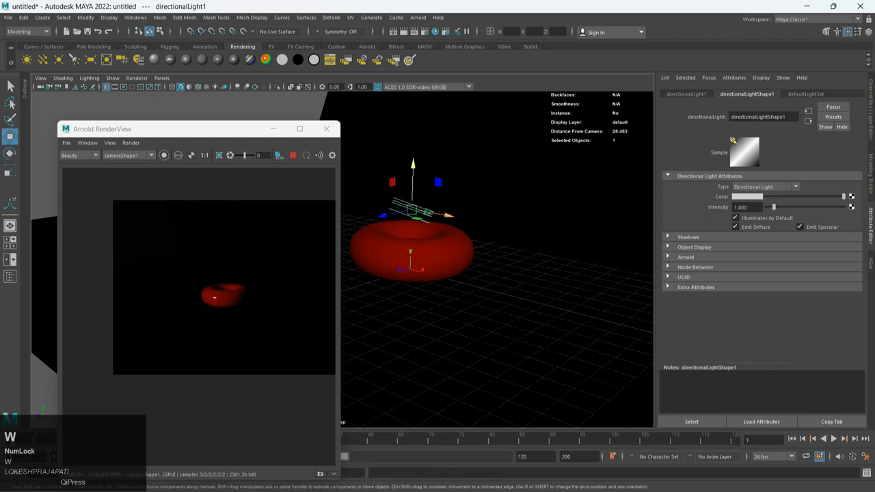
drag(417, 205, 369, 175)
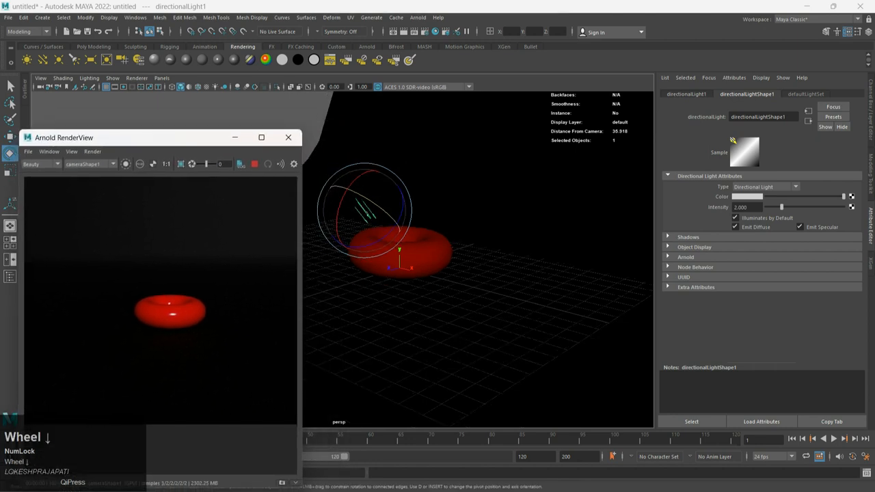
click(746, 196)
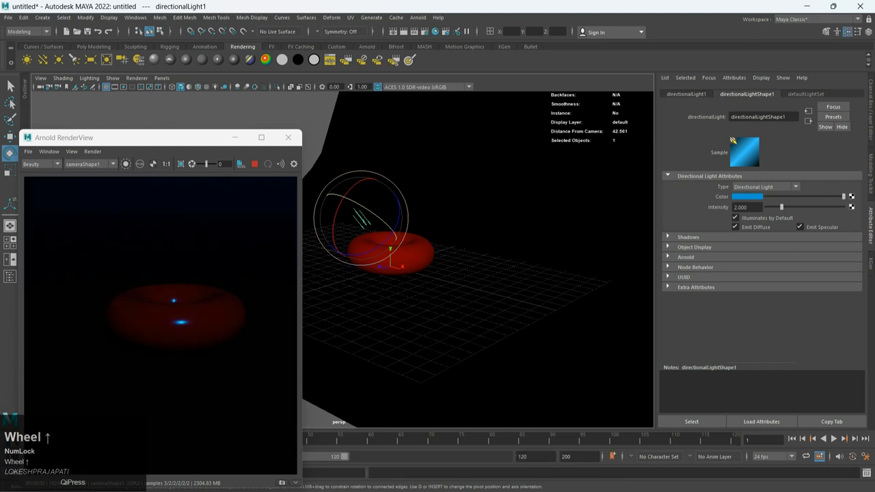
- Set directionalLightShape1 intensity to 10 and change its colour from blue to white
click(746, 207)
text(10.000)
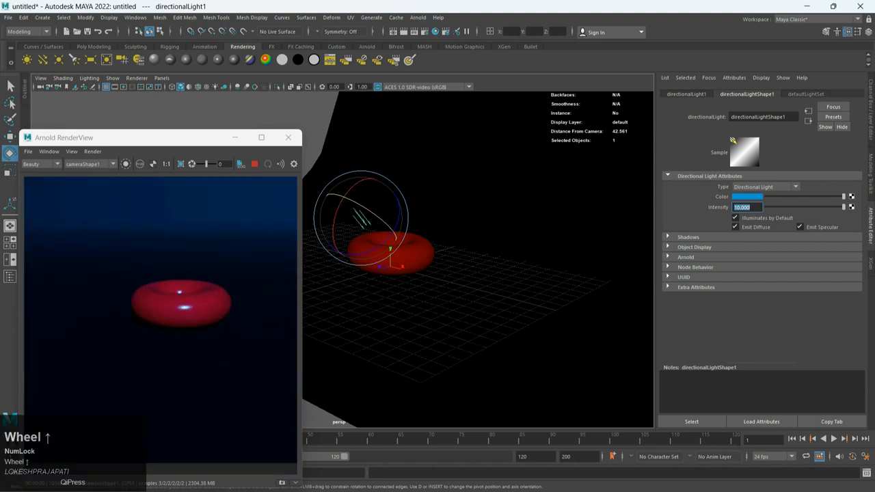
click(752, 196)
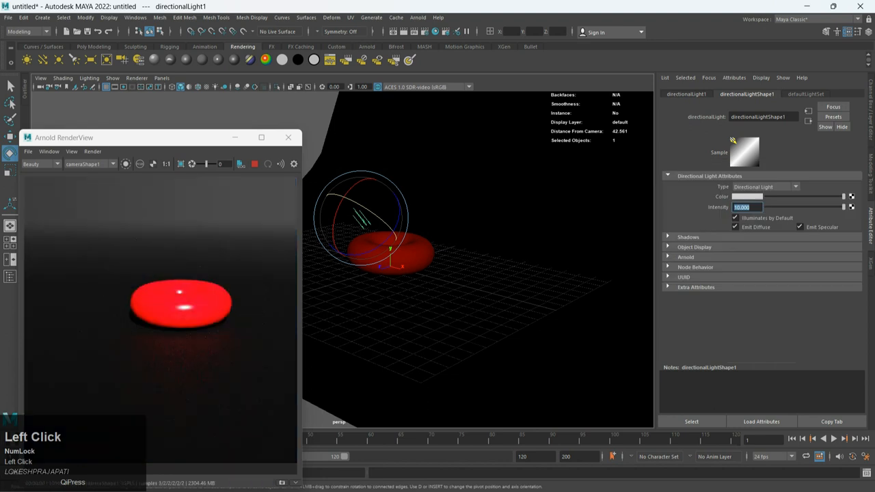
text(2.000)
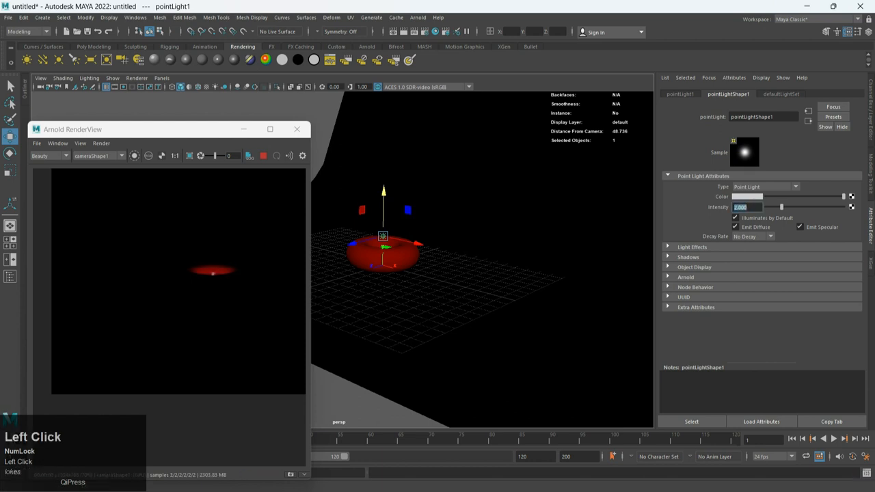
- Enter 10.000 in a point light attribute field
text(10.000)
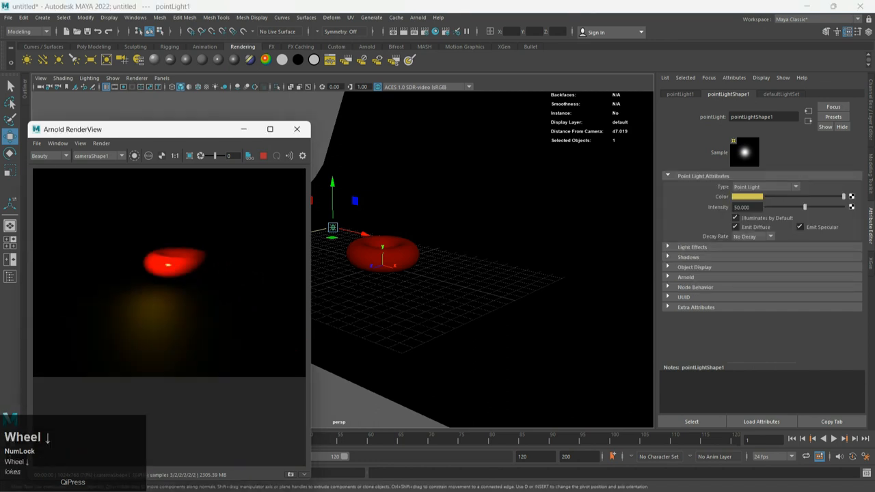
- Open the colour picker from the point light's Color swatch and scroll the Attribute Editor
click(747, 197)
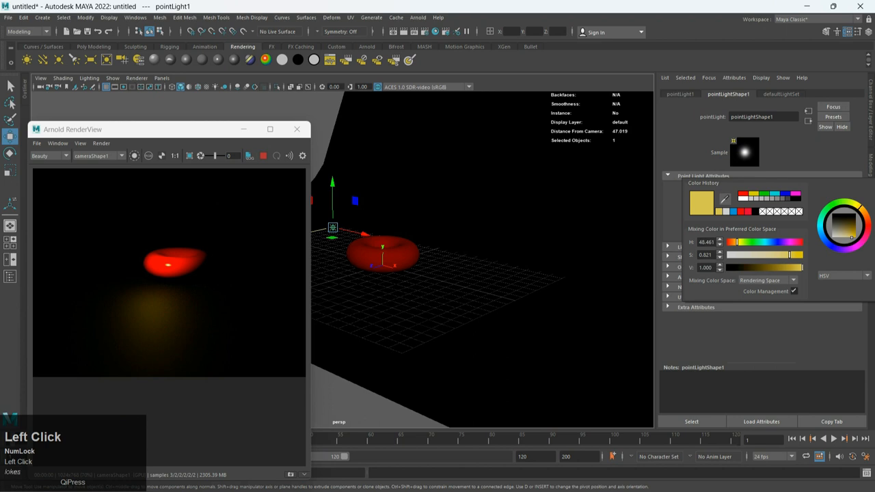
scroll(down, 3)
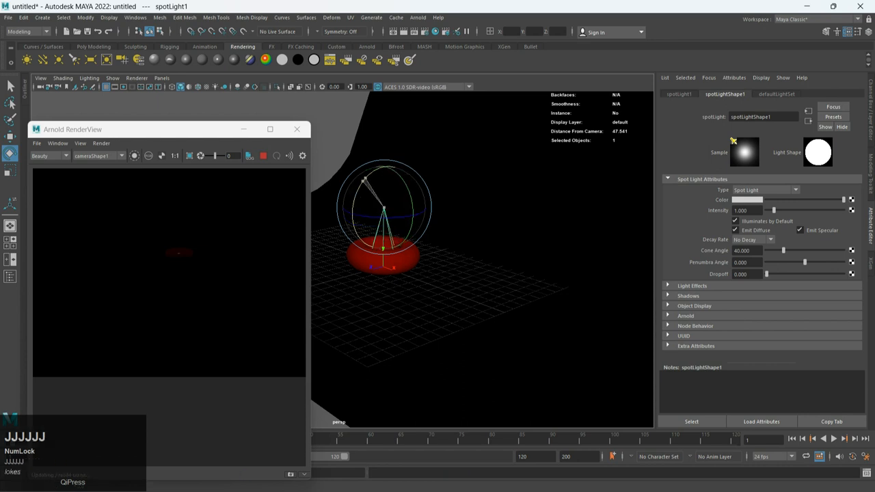
- Move the spot light above the torus, entering 2.000 and 10.000 in its attributes
key(w)
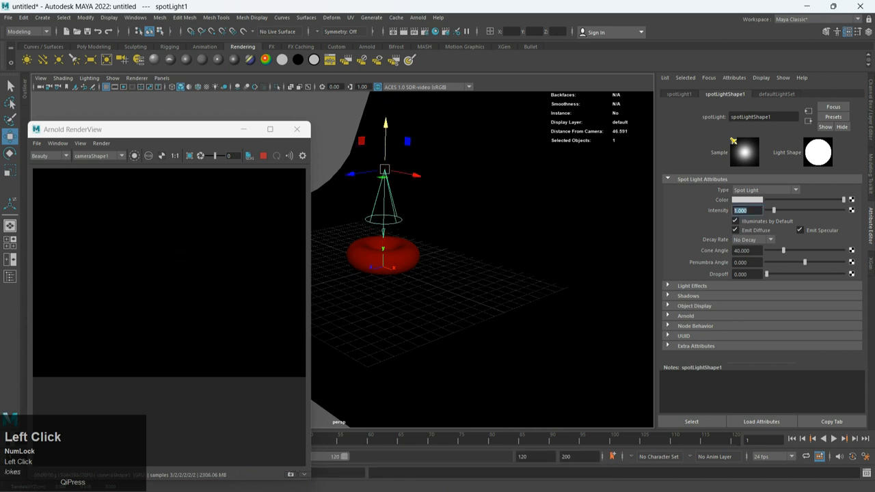
text(2.000)
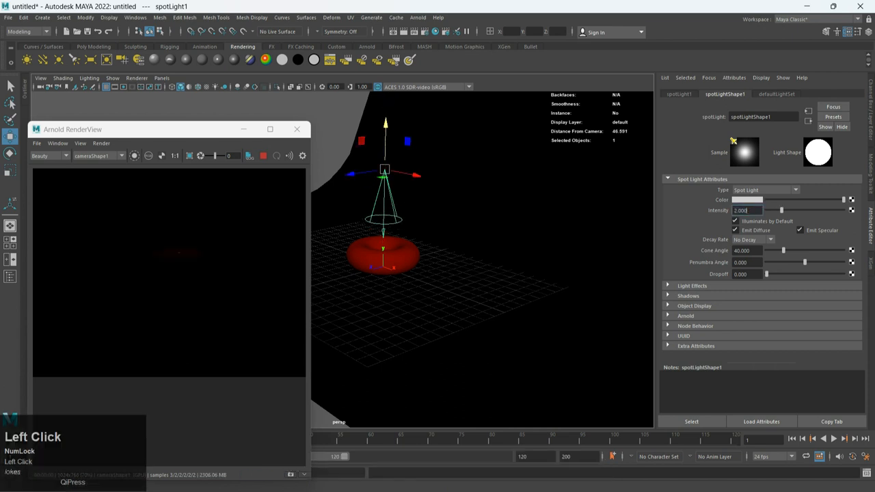
text(10.000)
text(400.000)
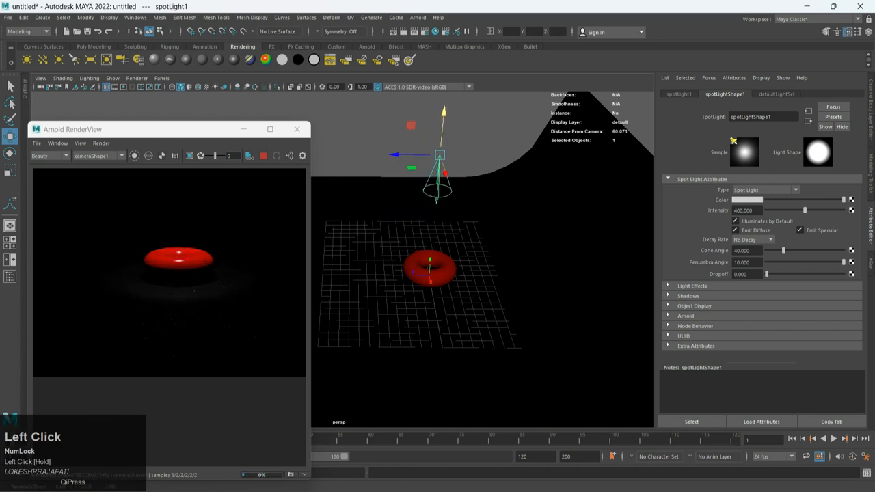
scroll(down, 3)
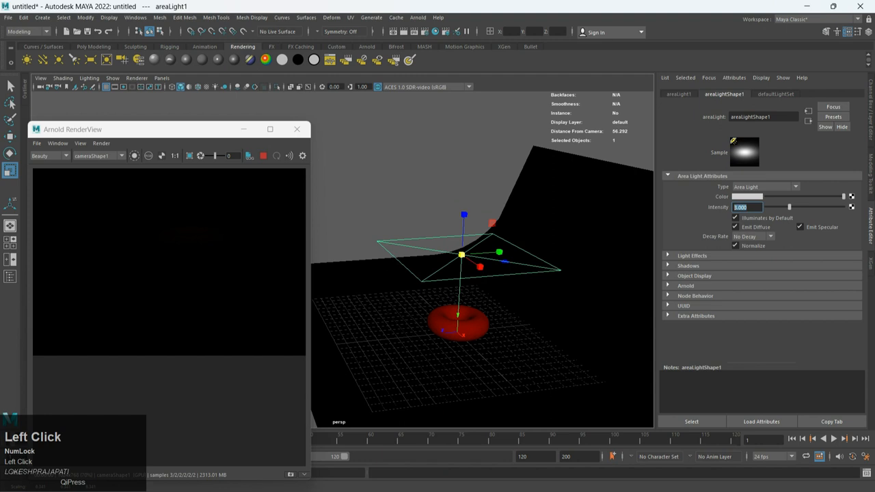
- Enter 10.000 for the area light and drag it directly above the torus
text(10.000)
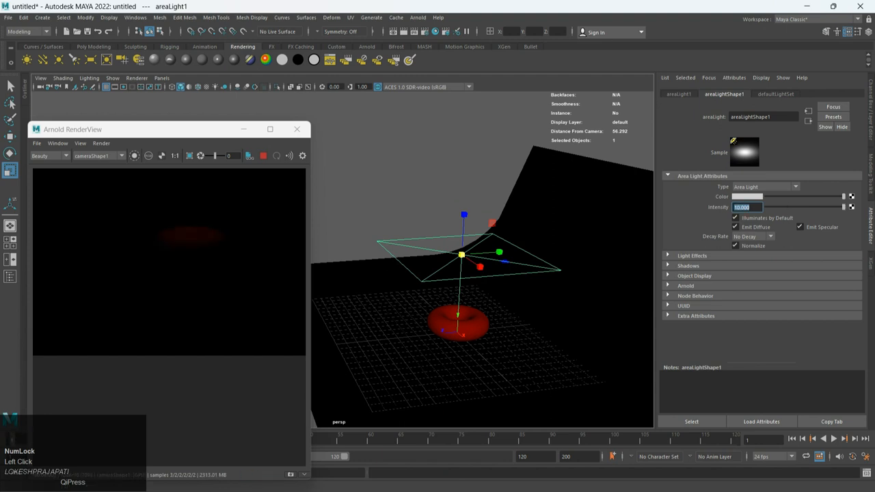
scroll(down, 3)
text(300.000)
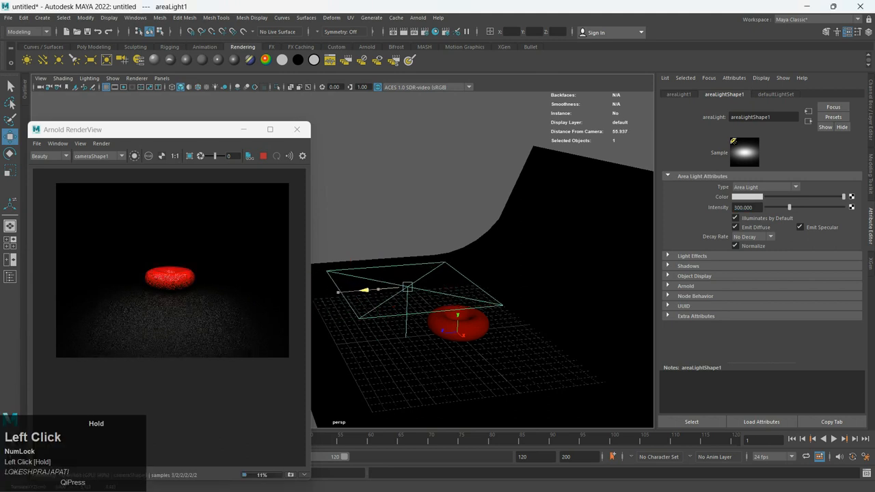
drag(406, 288, 458, 282)
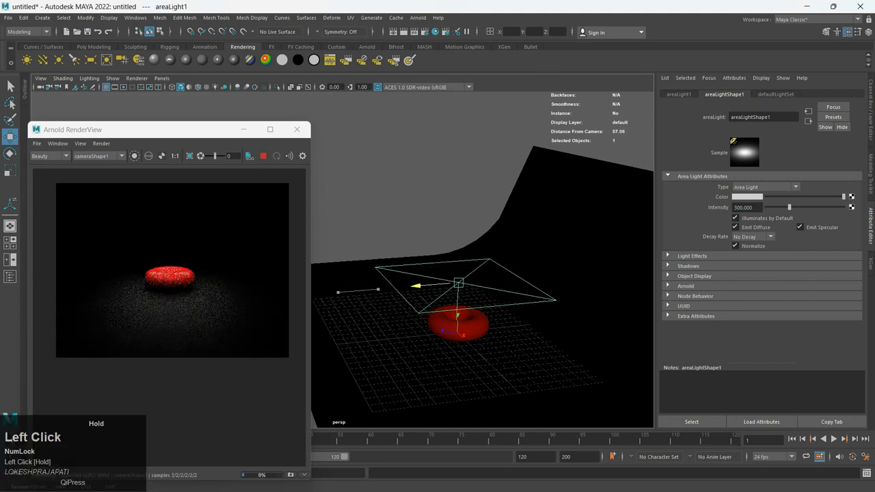
drag(457, 284, 464, 222)
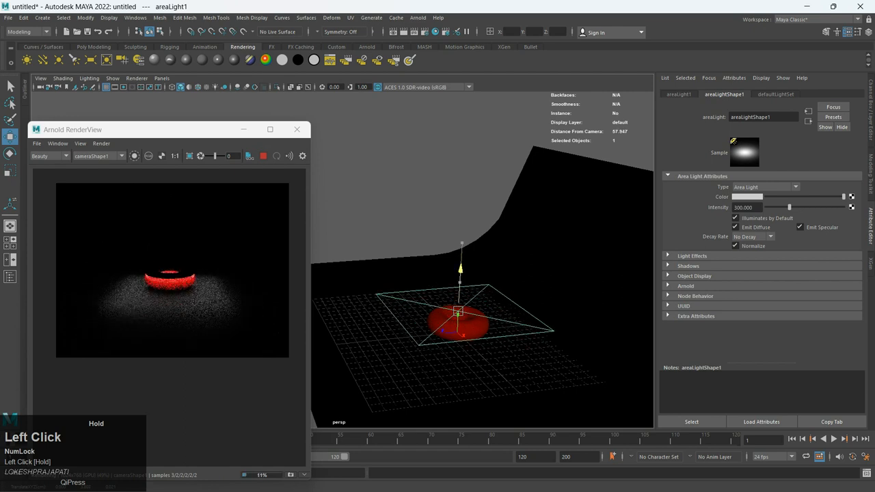
drag(460, 312, 463, 257)
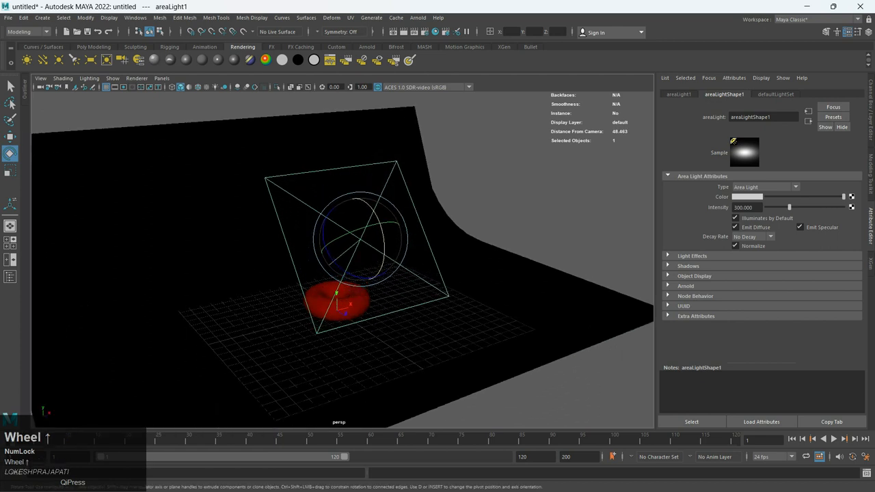
- Zoom out the perspective view to show the whole curved backdrop
scroll(down, 3)
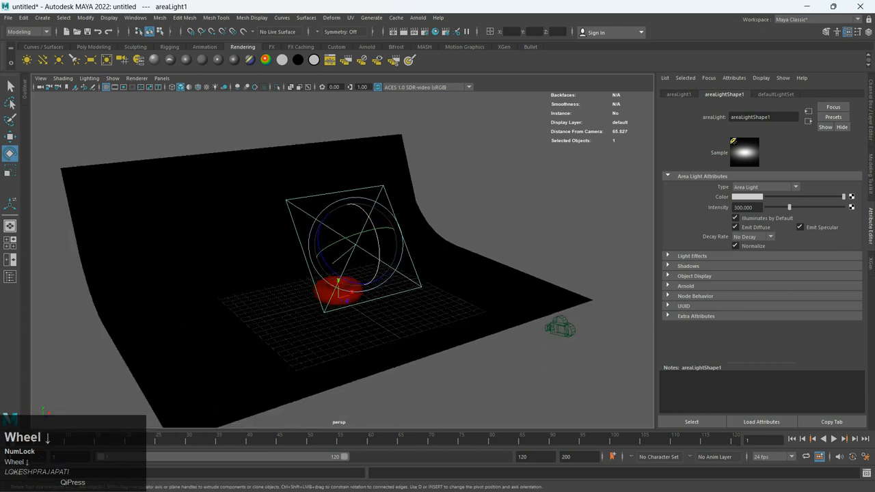